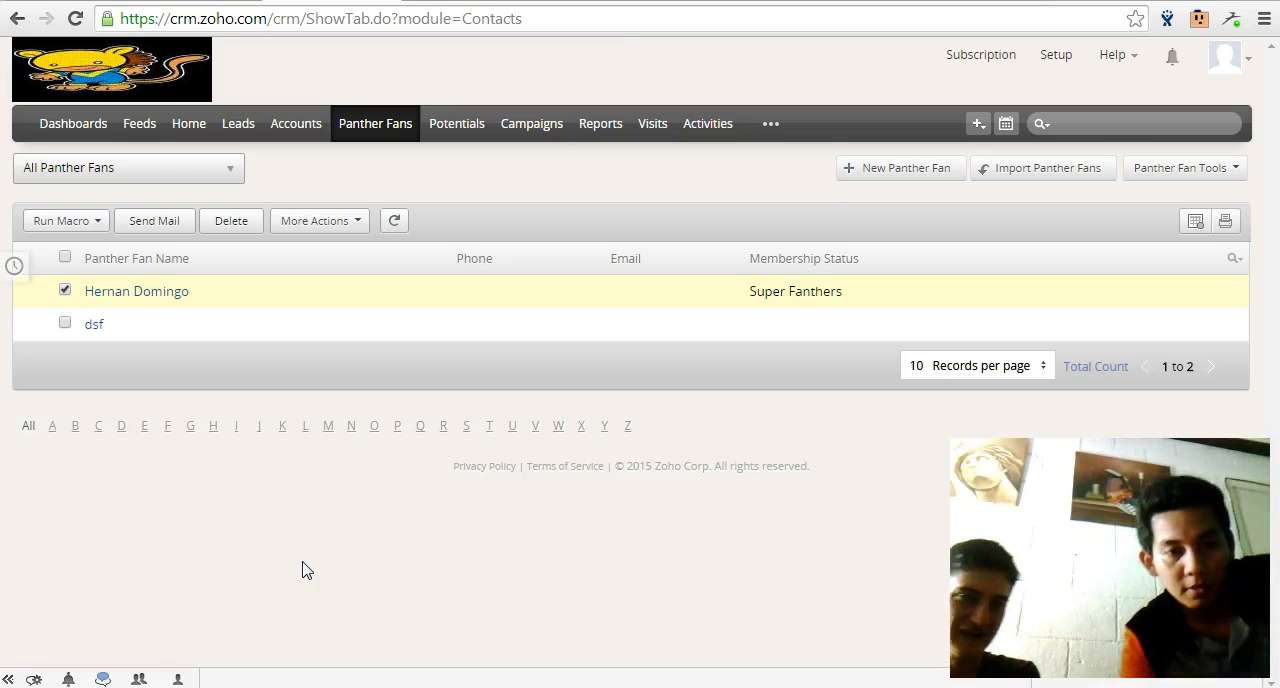
{"action": "mouse_move", "coordinate": [94, 324]}
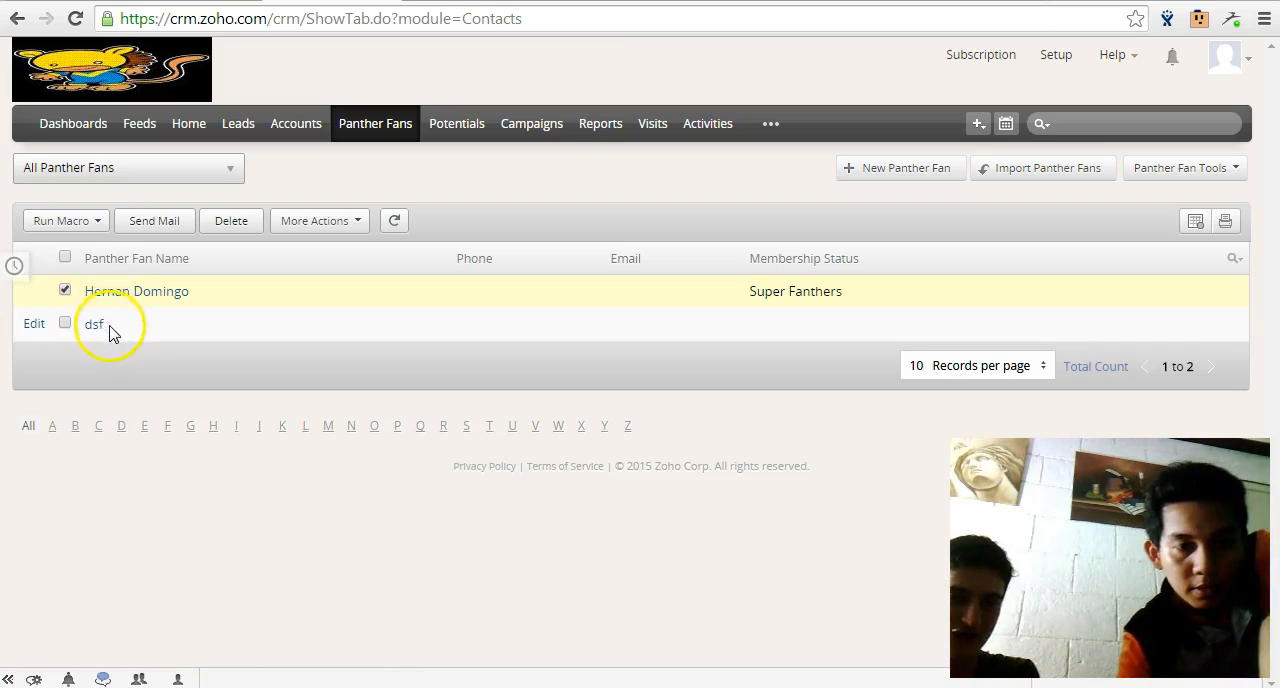
{"action": "mouse_move", "coordinate": [50, 292]}
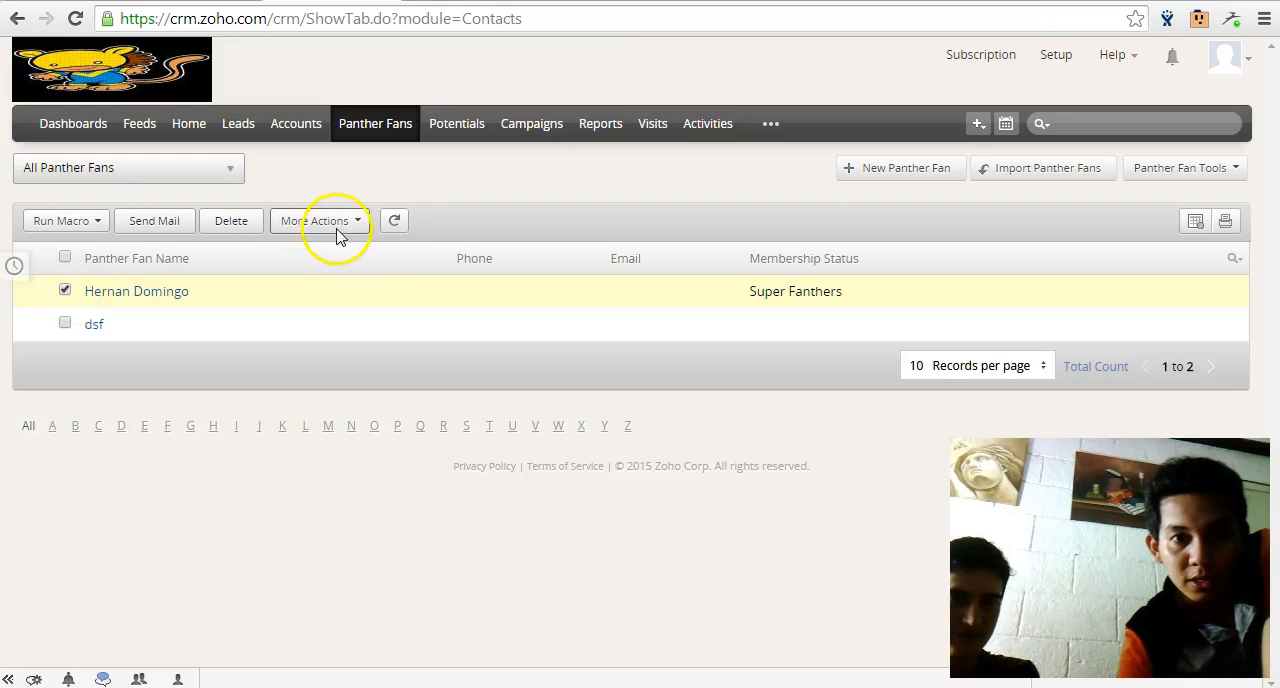
{"action": "left_click", "coordinate": [318, 220]}
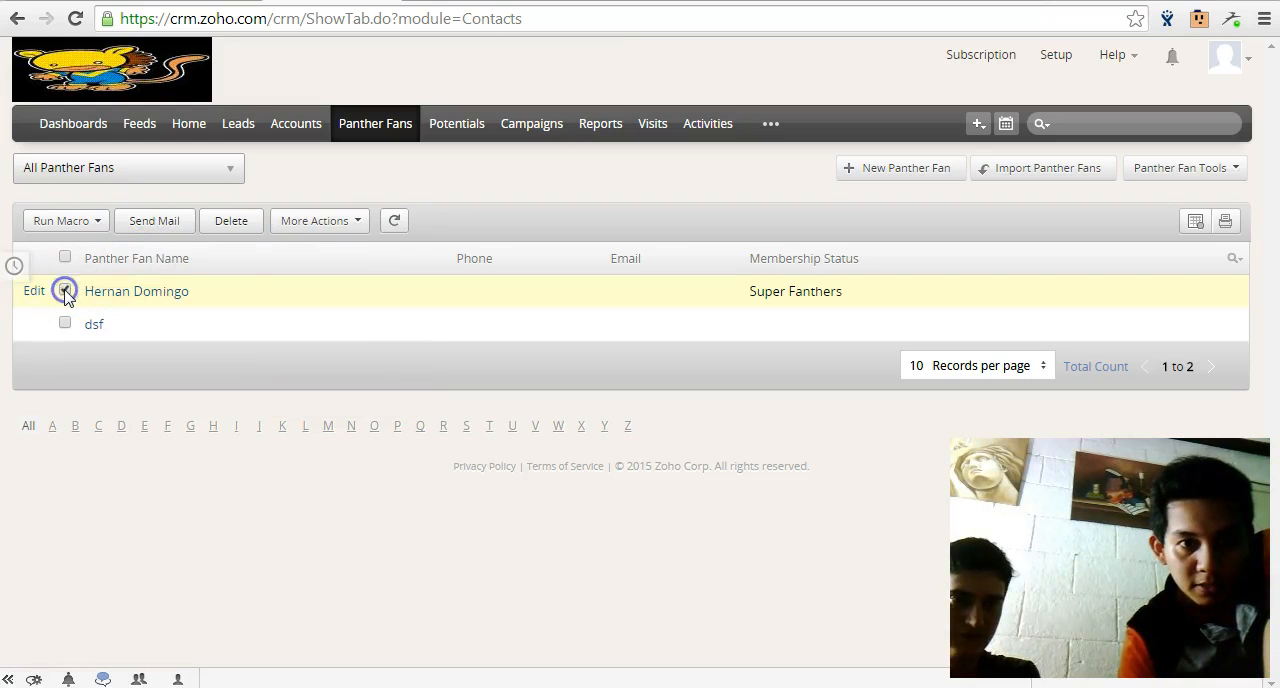
{"action": "left_click", "coordinate": [64, 292]}
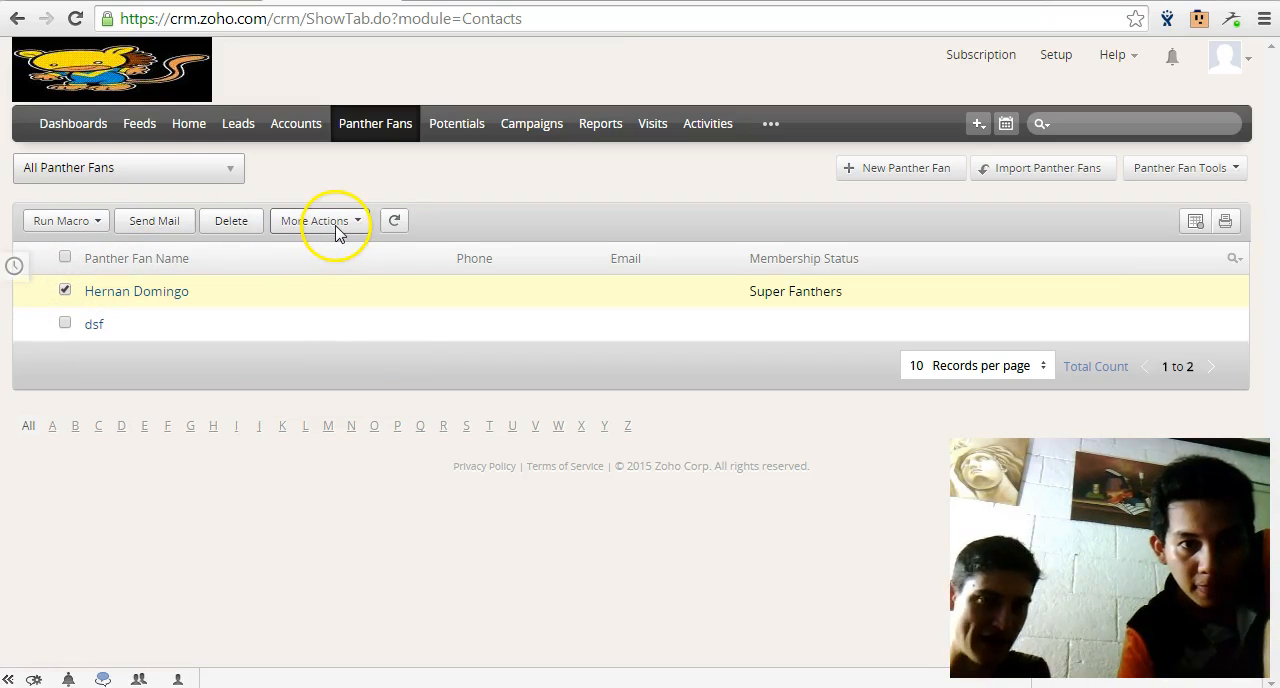
{"action": "left_click", "coordinate": [64, 258]}
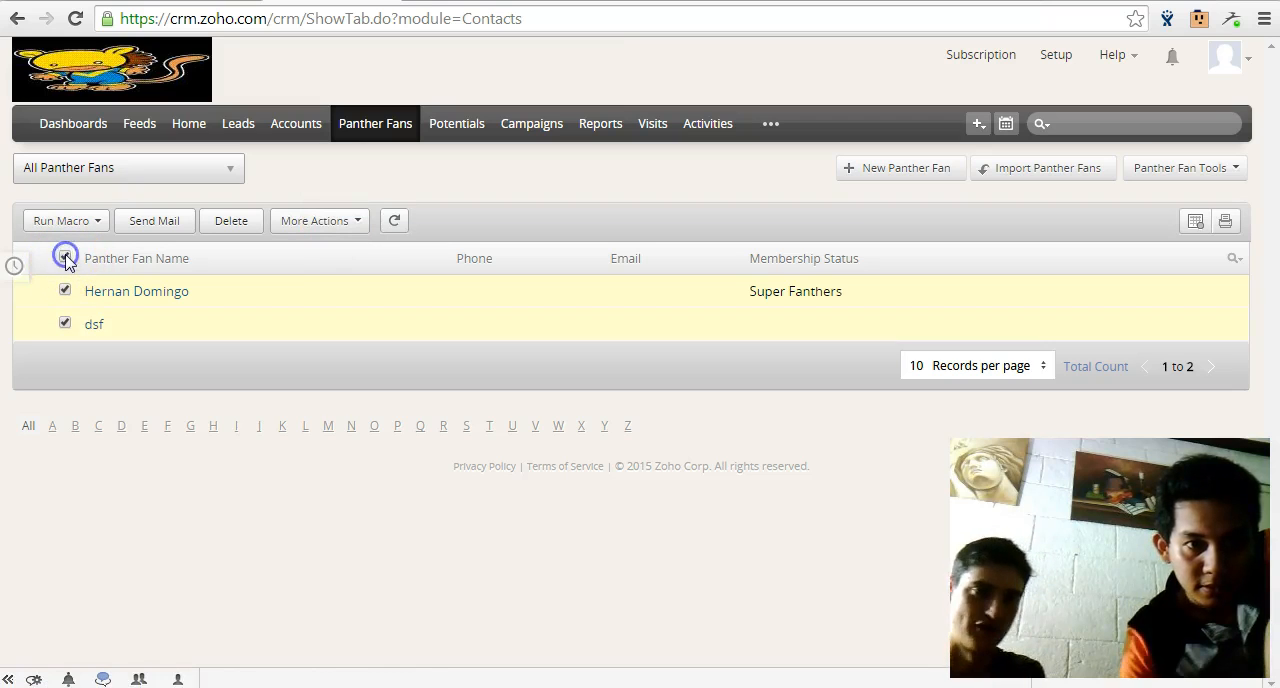
- Change the owner of both selected records to dsfds sdfds via More Actions > Change Owner
{"action": "left_click", "coordinate": [316, 220]}
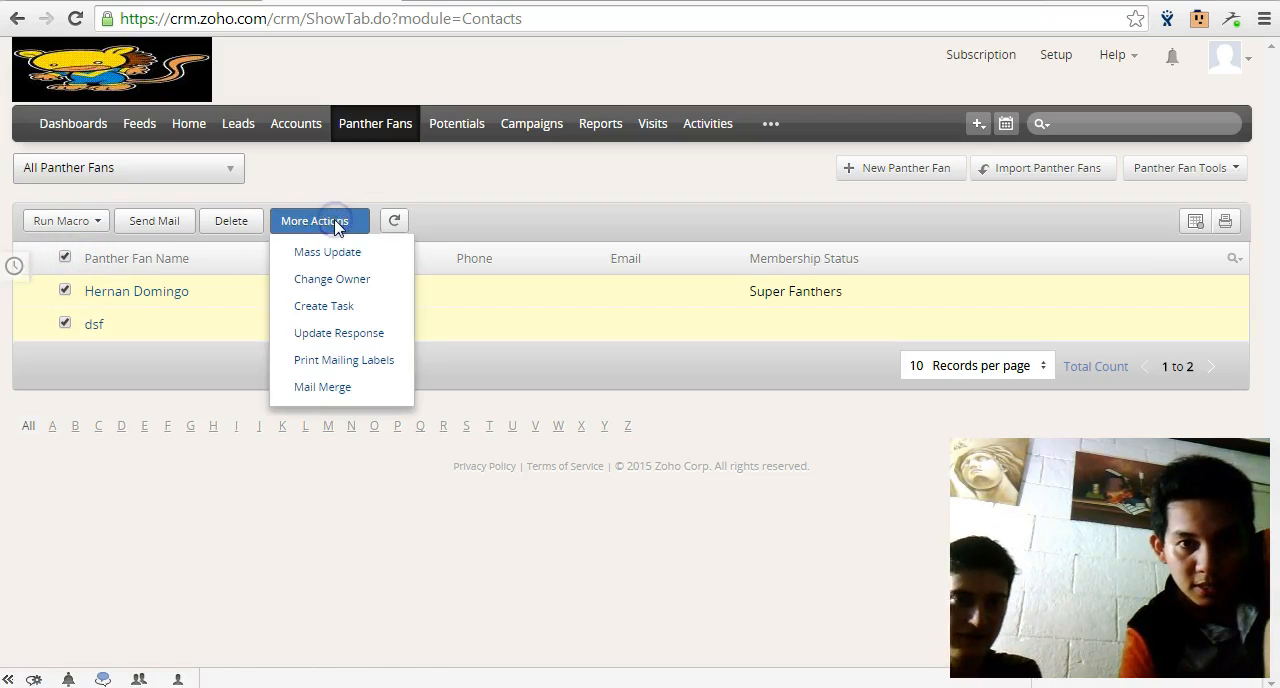
{"action": "left_click", "coordinate": [332, 278]}
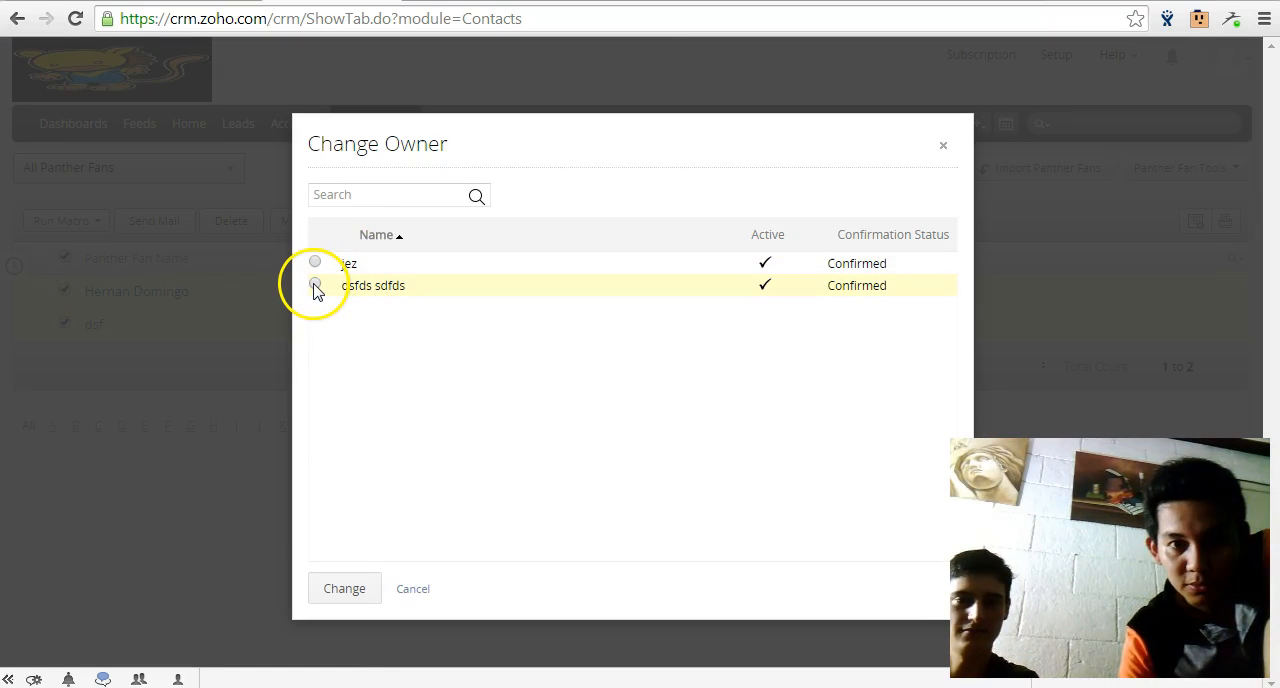
{"action": "left_click", "coordinate": [316, 284]}
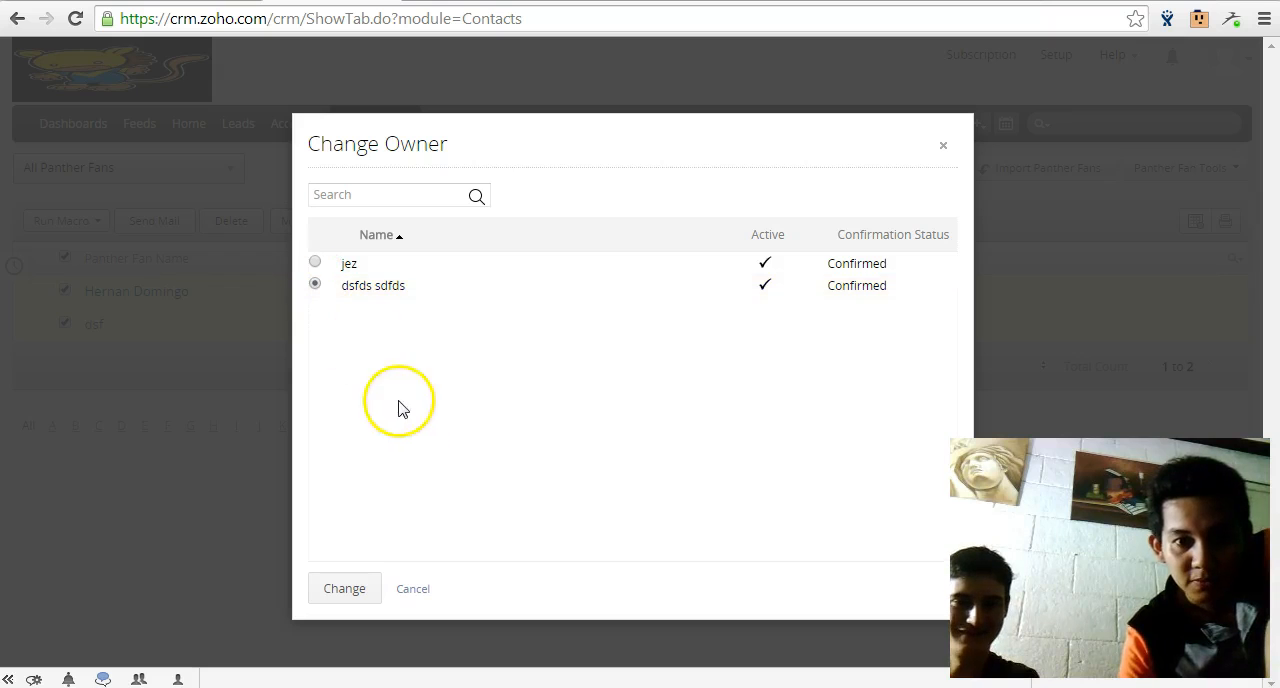
{"action": "mouse_move", "coordinate": [376, 432]}
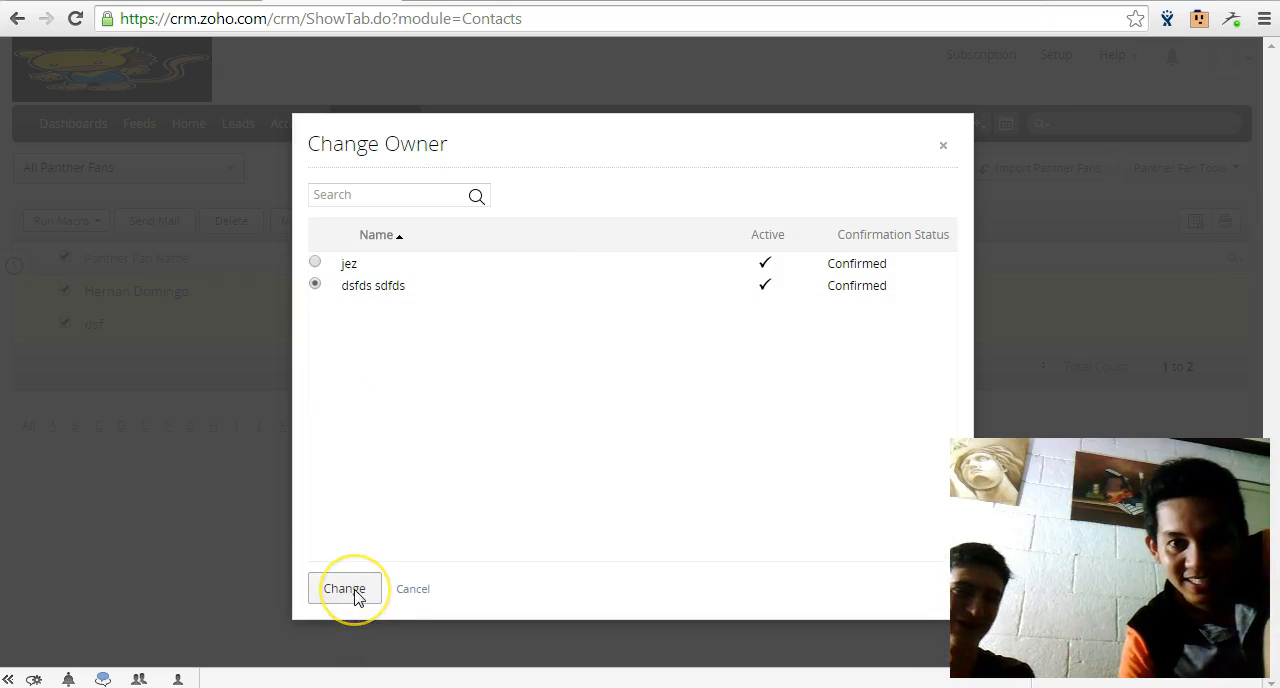
{"action": "left_click", "coordinate": [344, 588]}
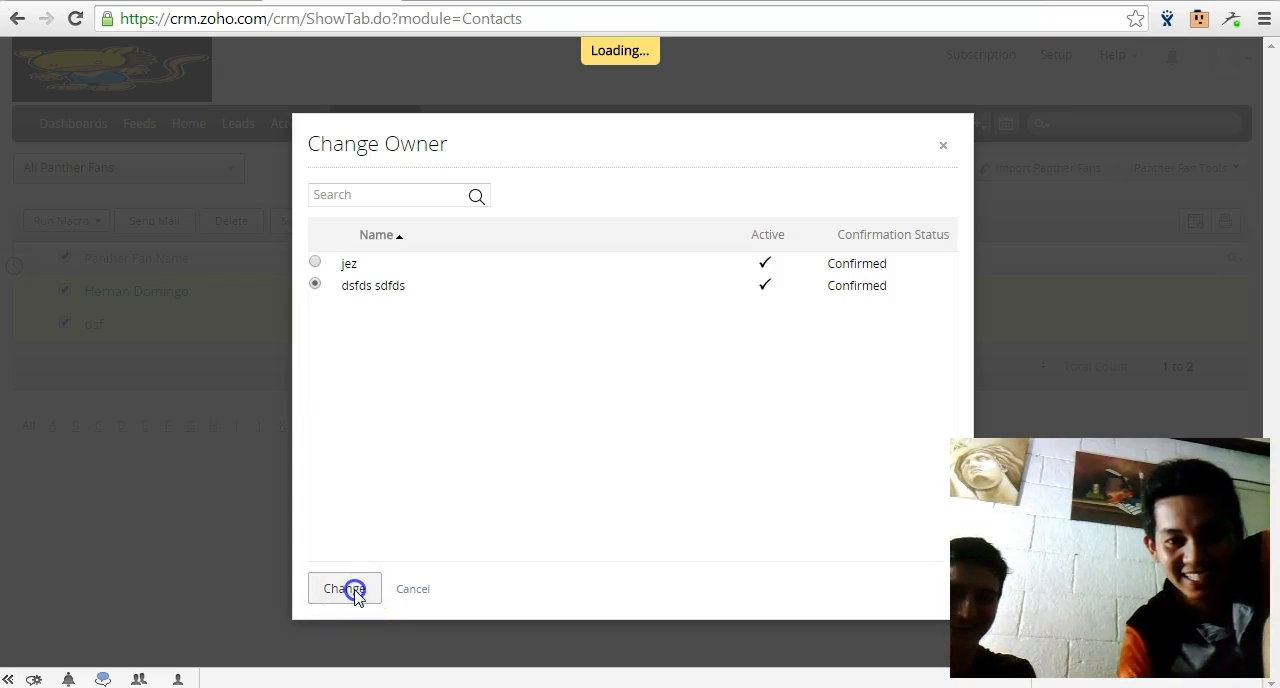
{"action": "left_click", "coordinate": [344, 588]}
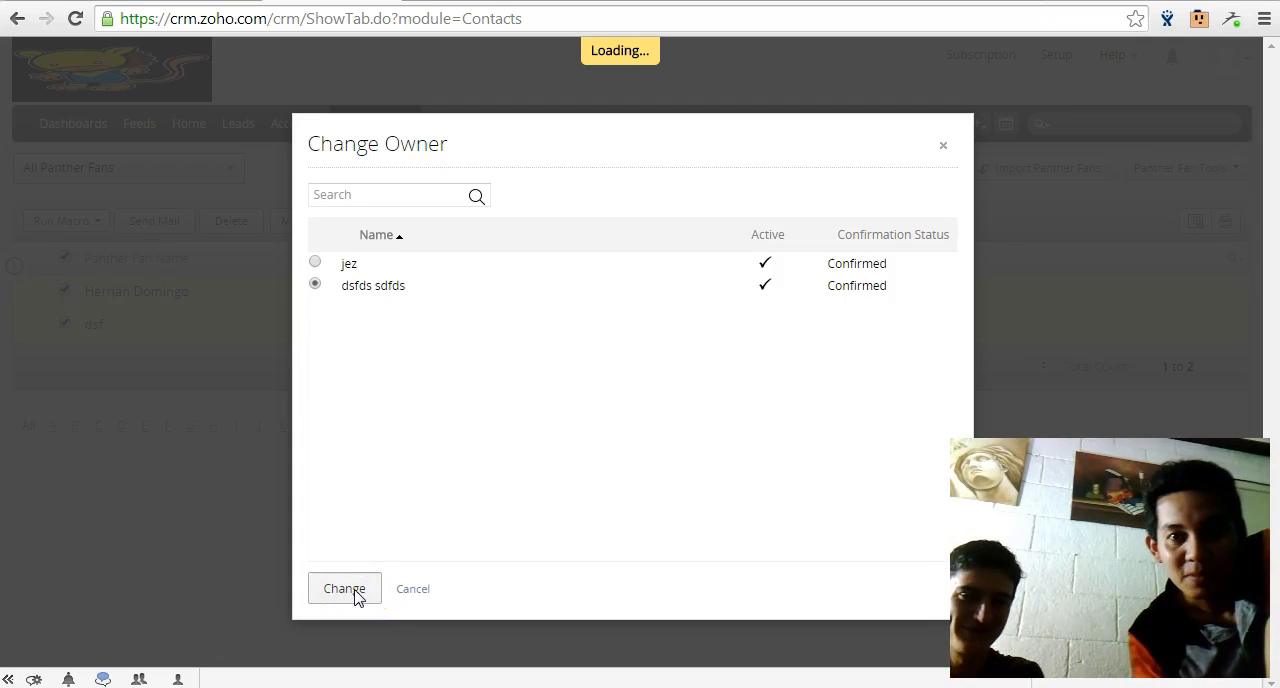
{"action": "left_click", "coordinate": [344, 588]}
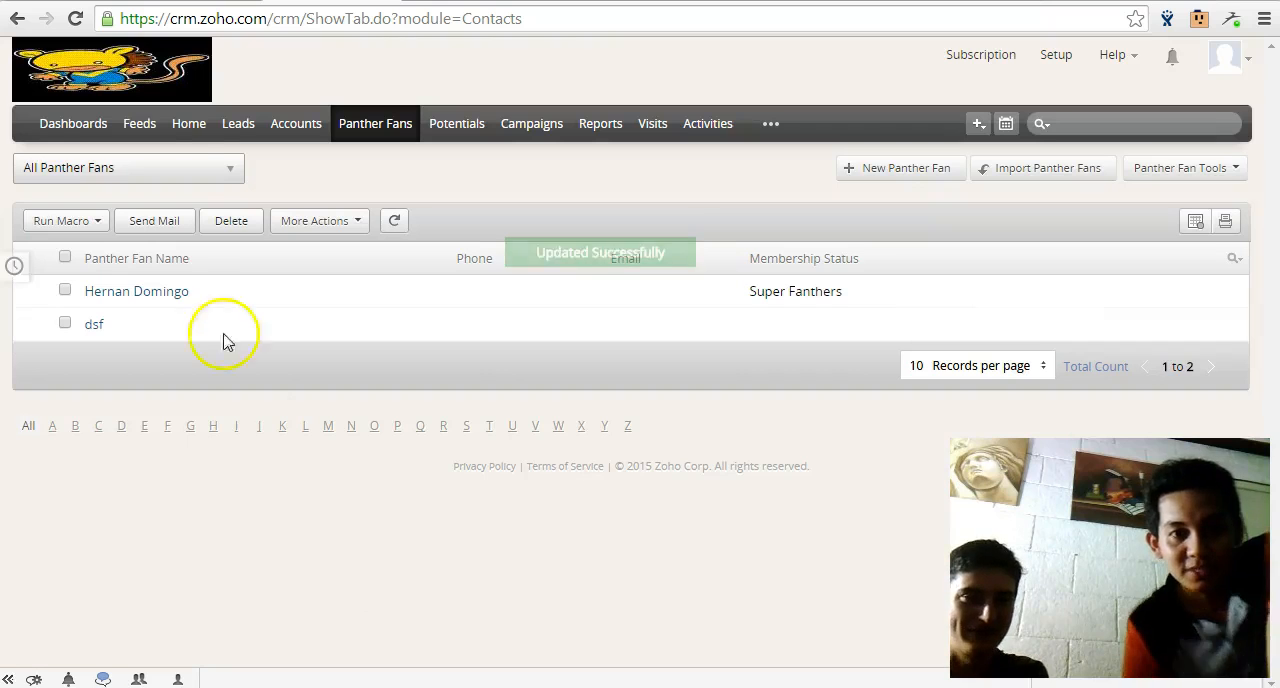
- Edit the All Panther Fans view to add the Panther Fan Owner column and save it
{"action": "left_click", "coordinate": [262, 170]}
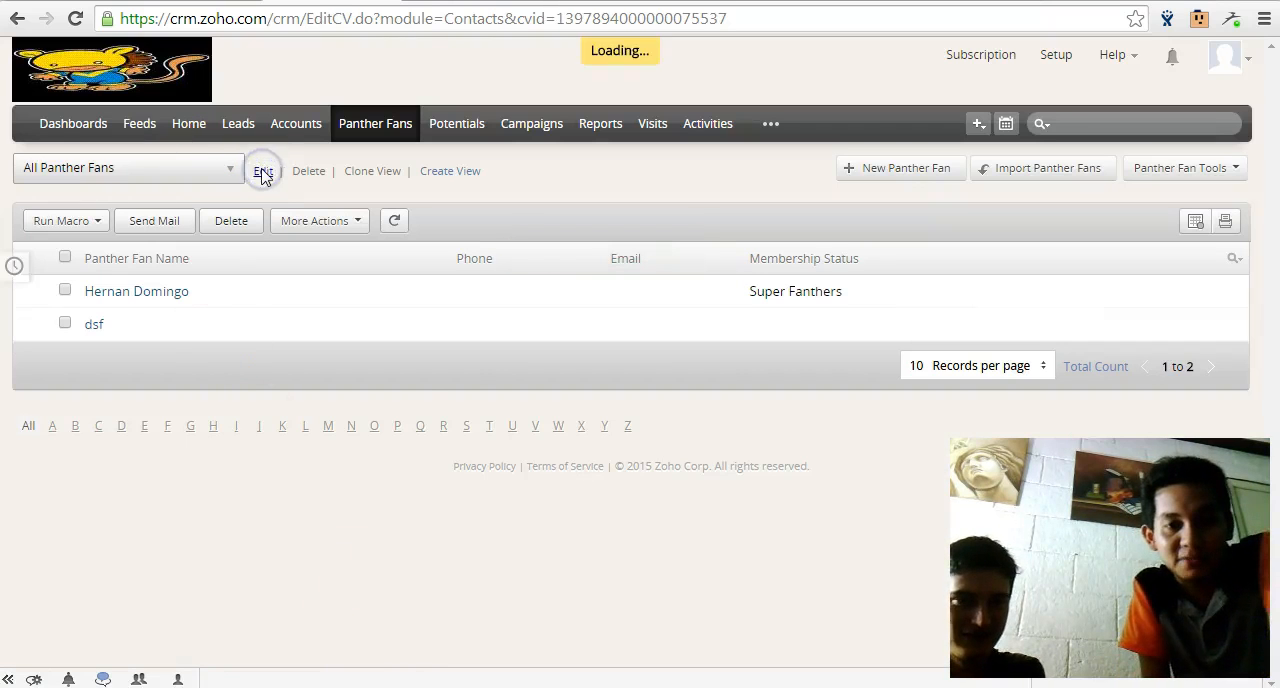
{"action": "left_click", "coordinate": [262, 170]}
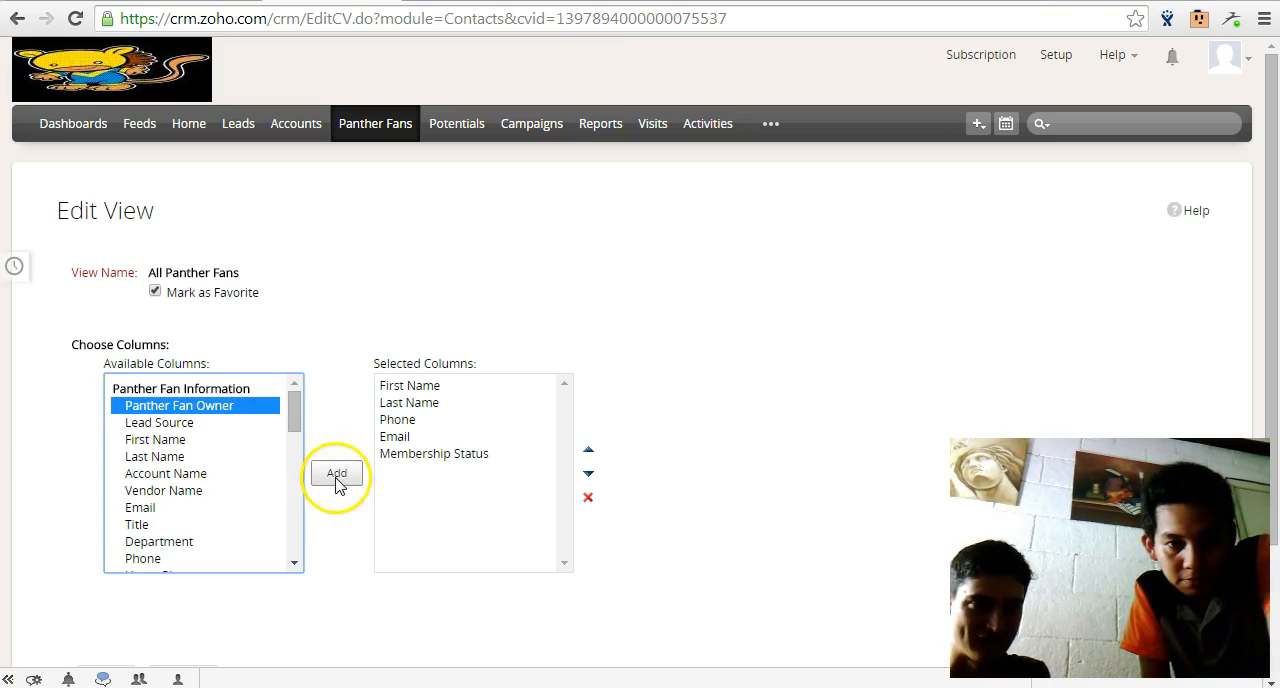
{"action": "left_click", "coordinate": [336, 472]}
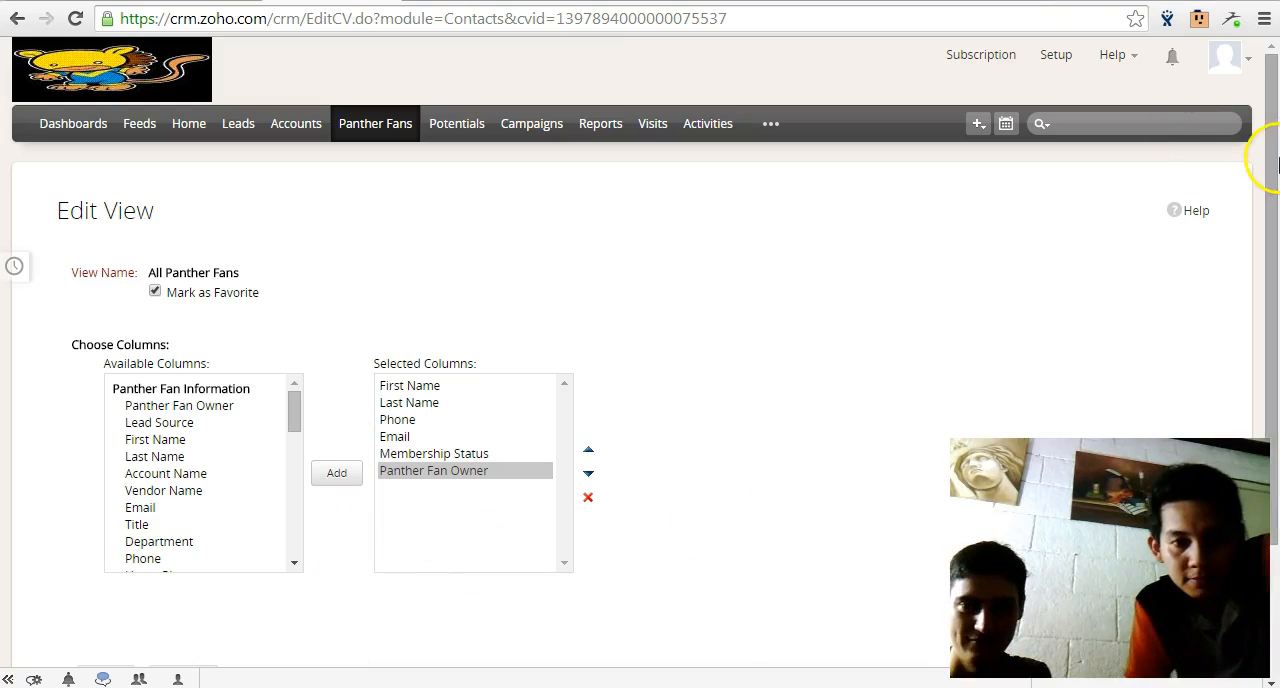
{"action": "scroll", "scroll_direction": "down", "scroll_amount": 3}
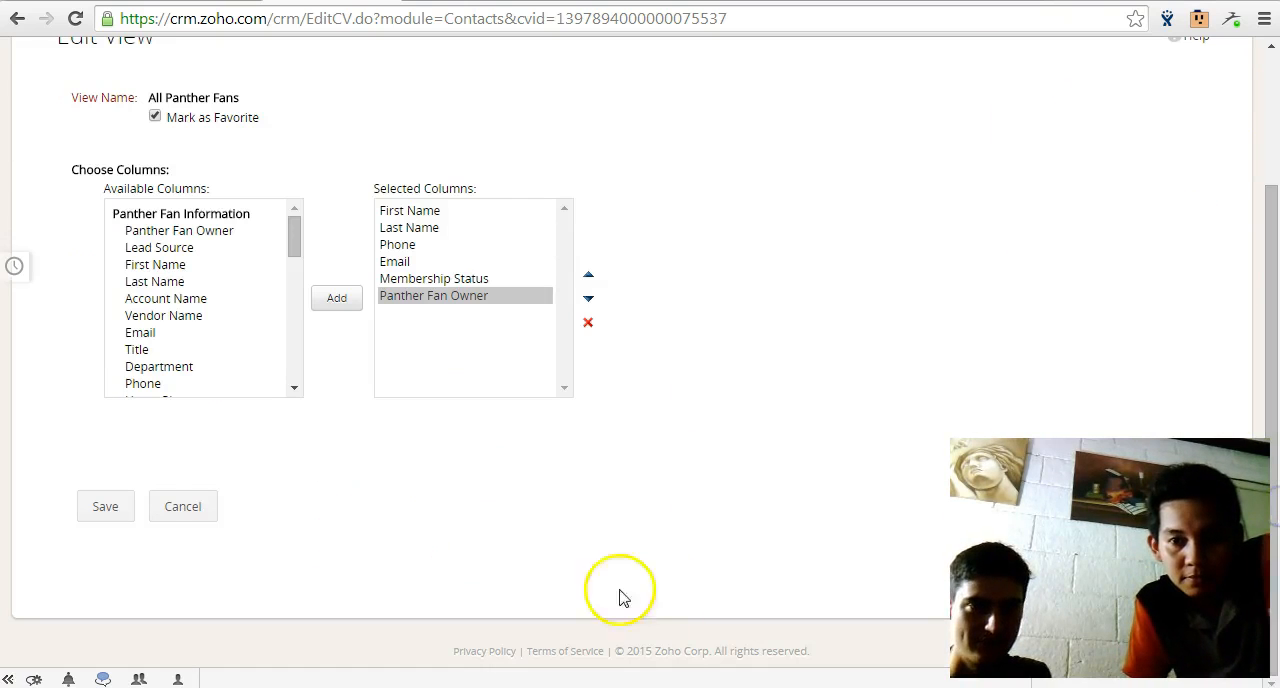
{"action": "left_click", "coordinate": [104, 504]}
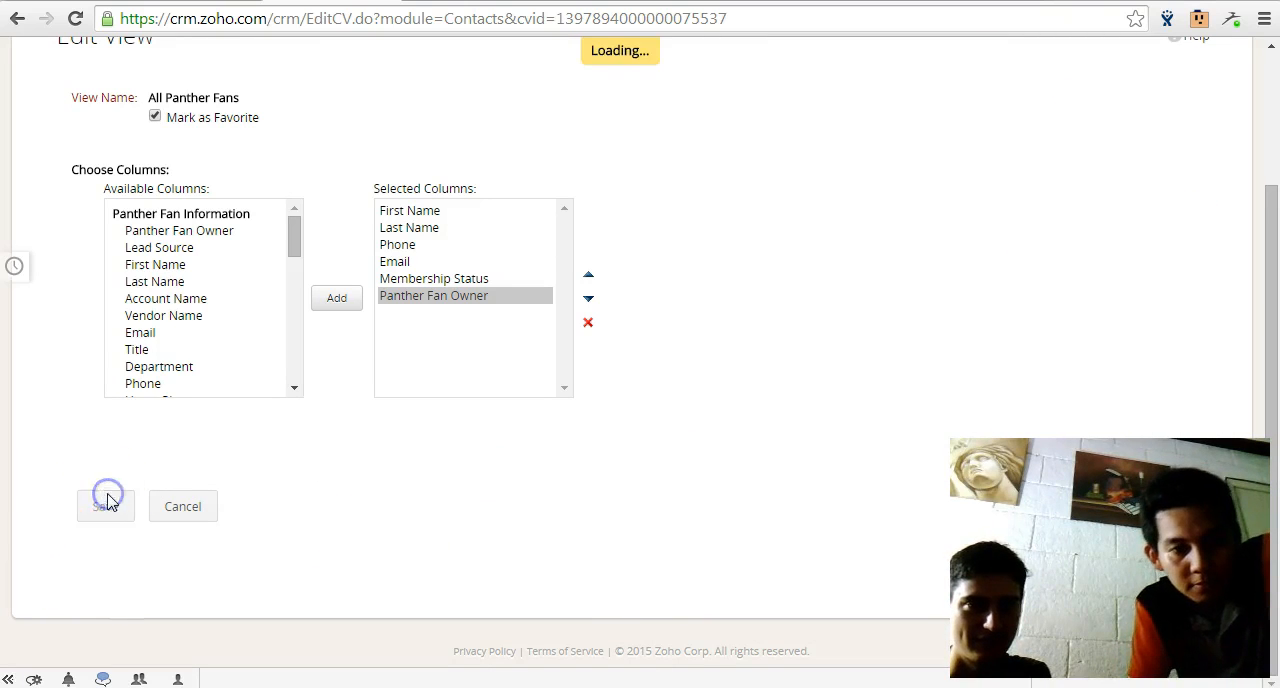
{"action": "left_click", "coordinate": [104, 504]}
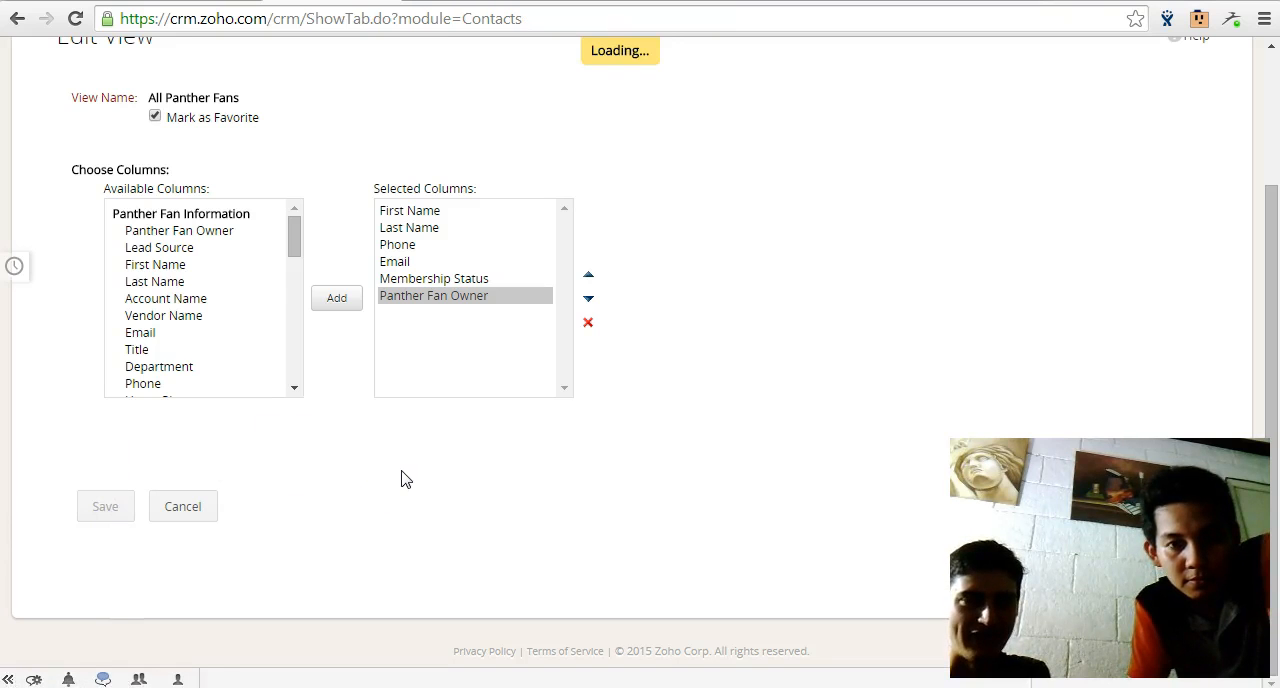
{"action": "left_click", "coordinate": [104, 504]}
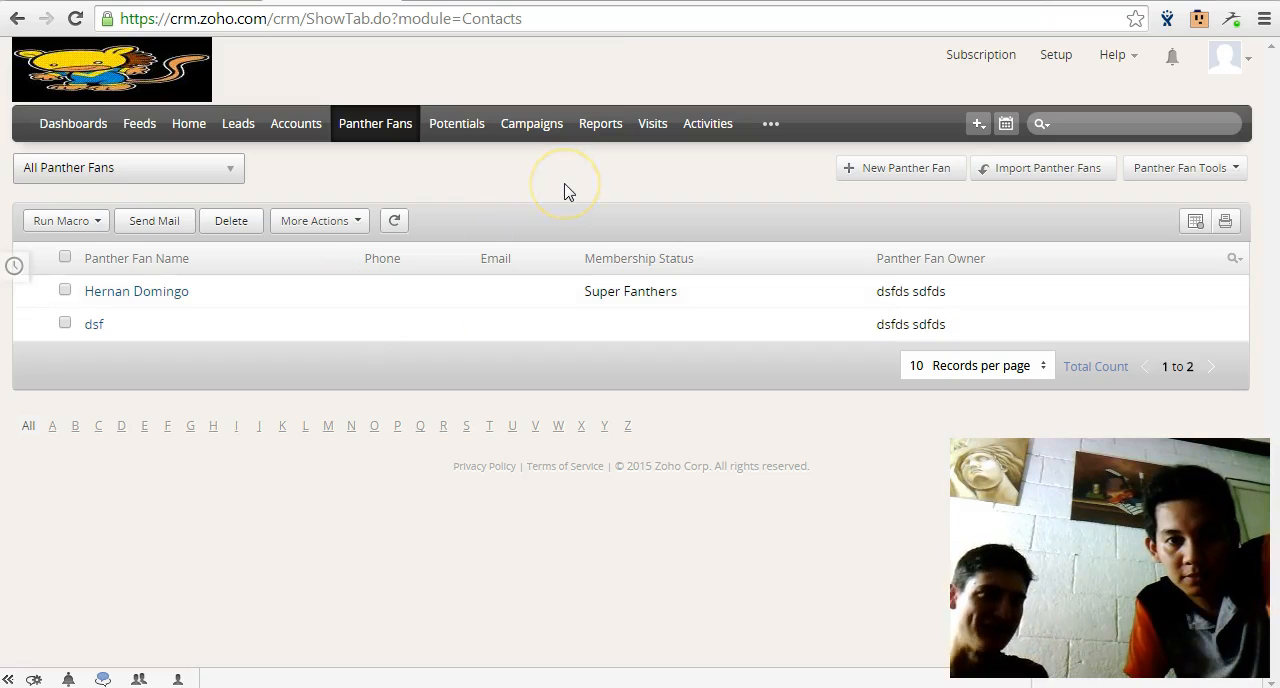
{"action": "mouse_move", "coordinate": [564, 192]}
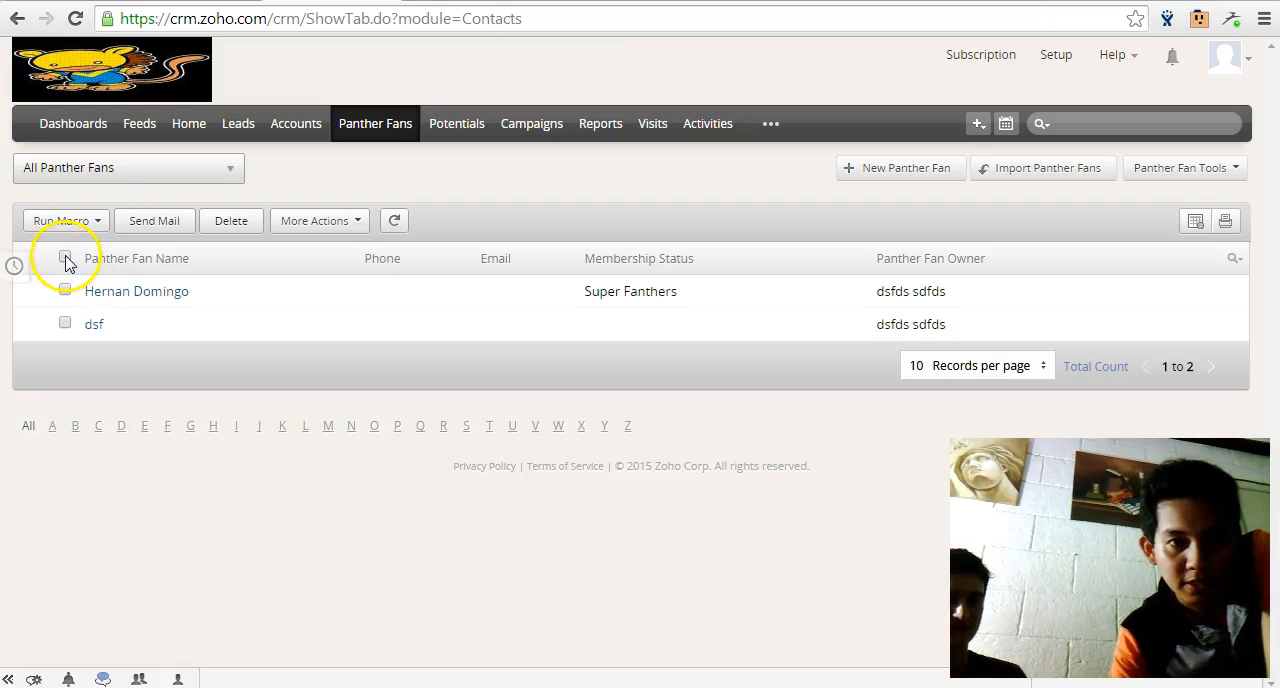
- Select all records and change their owner to jez via More Actions > Change Owner
{"action": "left_click", "coordinate": [64, 258]}
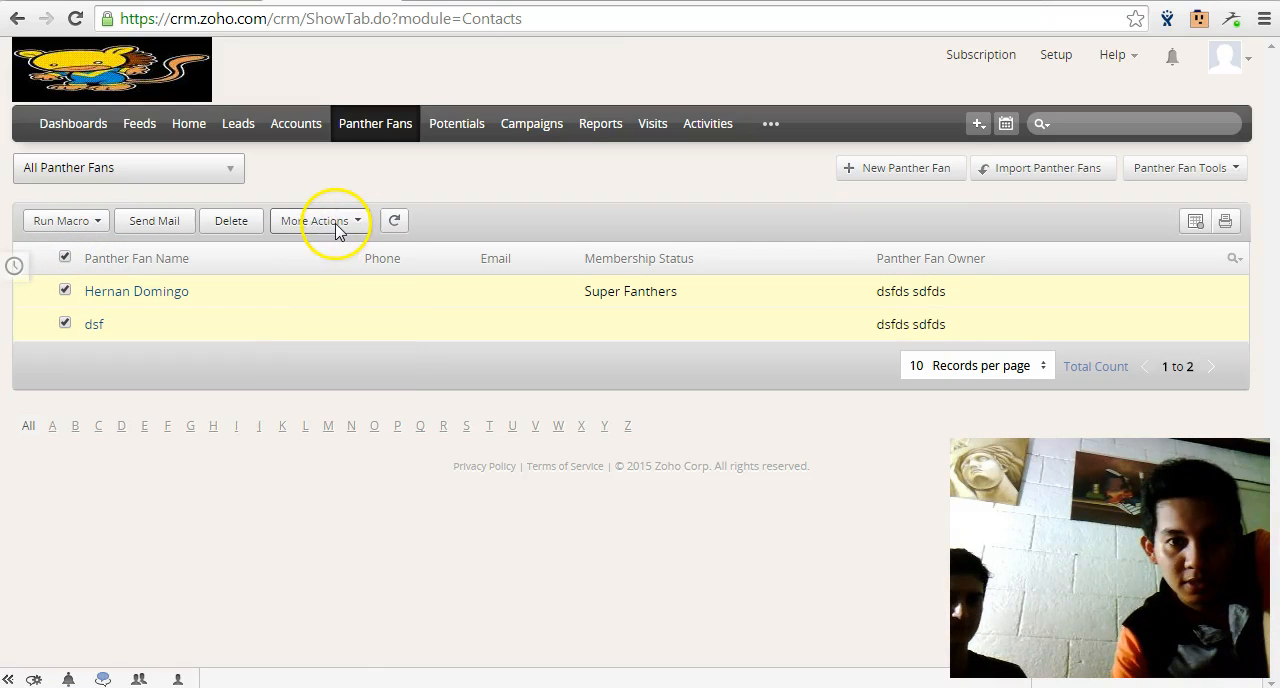
{"action": "left_click", "coordinate": [320, 220]}
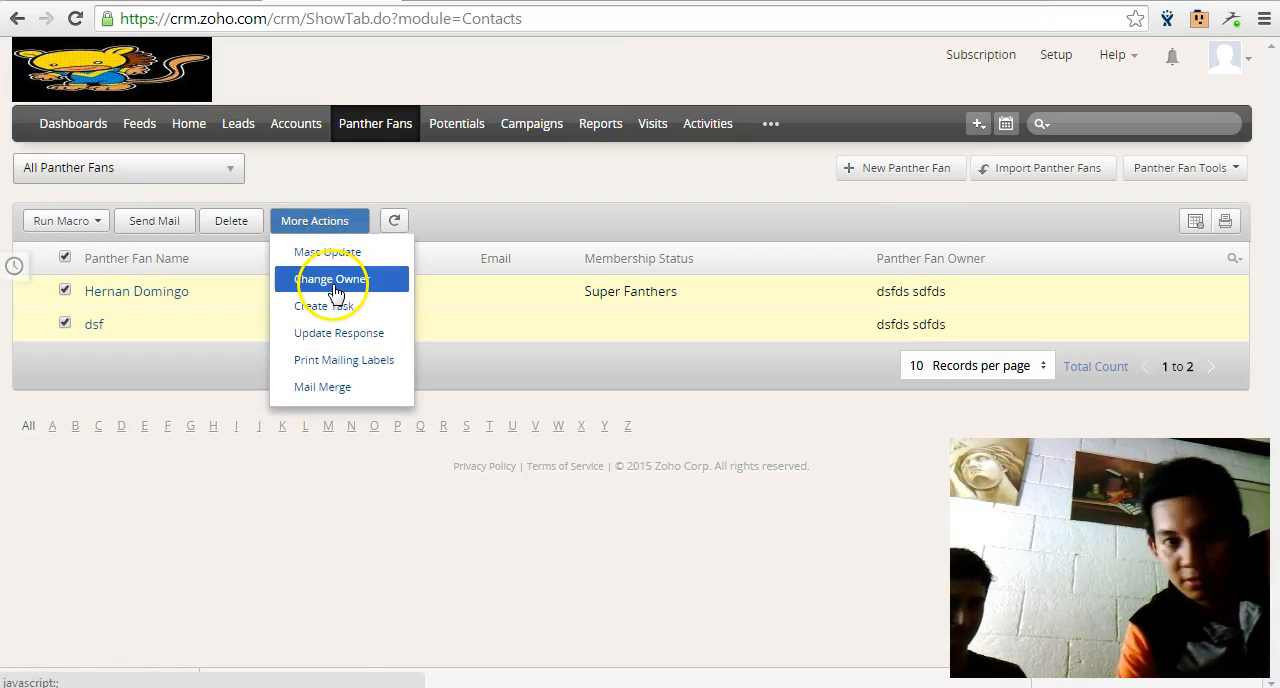
{"action": "left_click", "coordinate": [332, 280]}
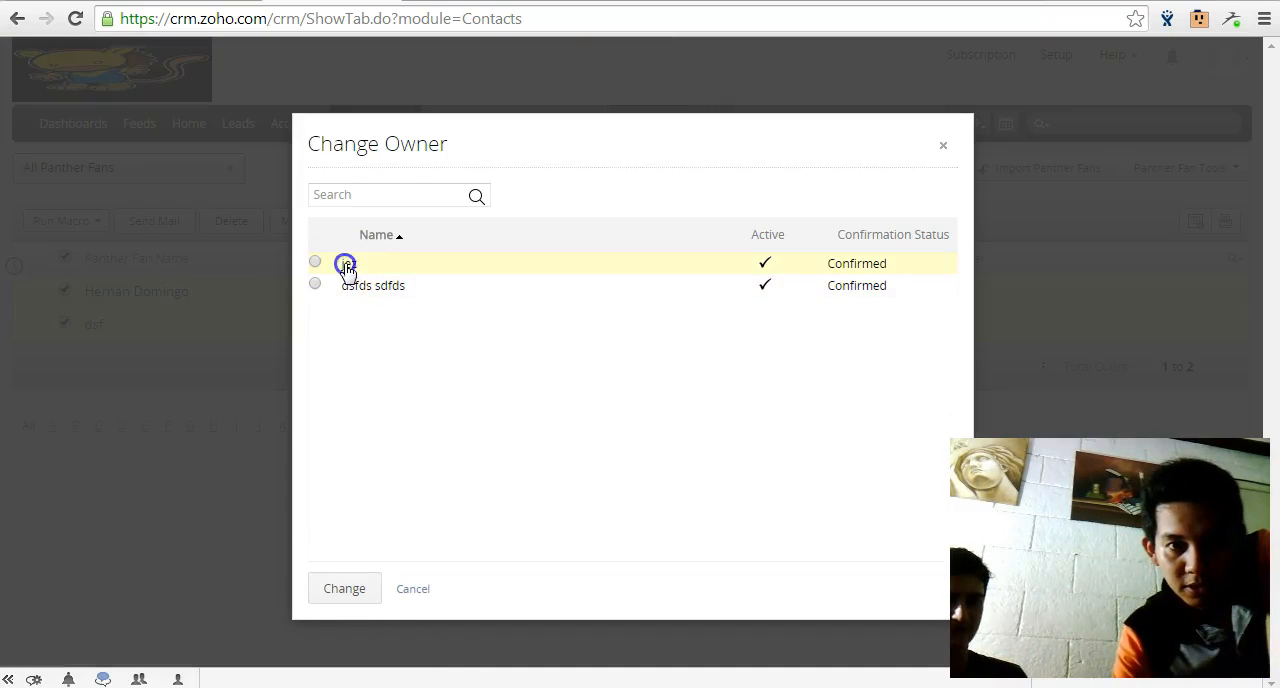
{"action": "left_click", "coordinate": [344, 588]}
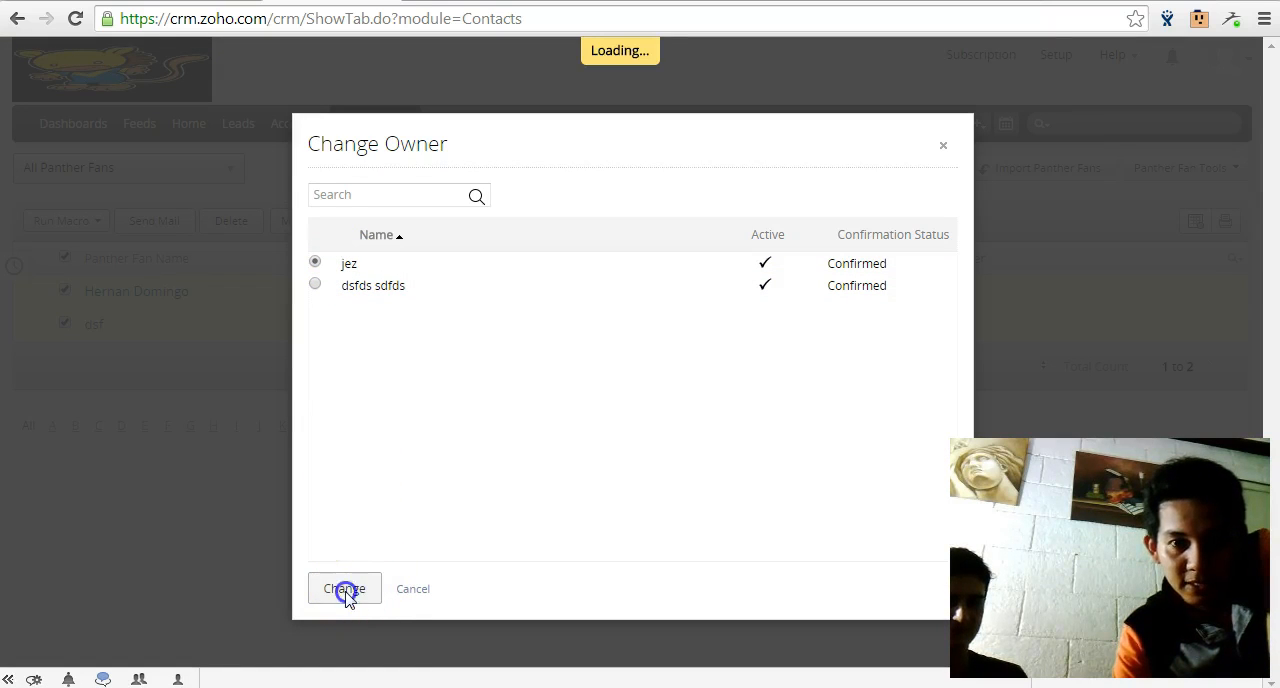
{"action": "left_click", "coordinate": [344, 588]}
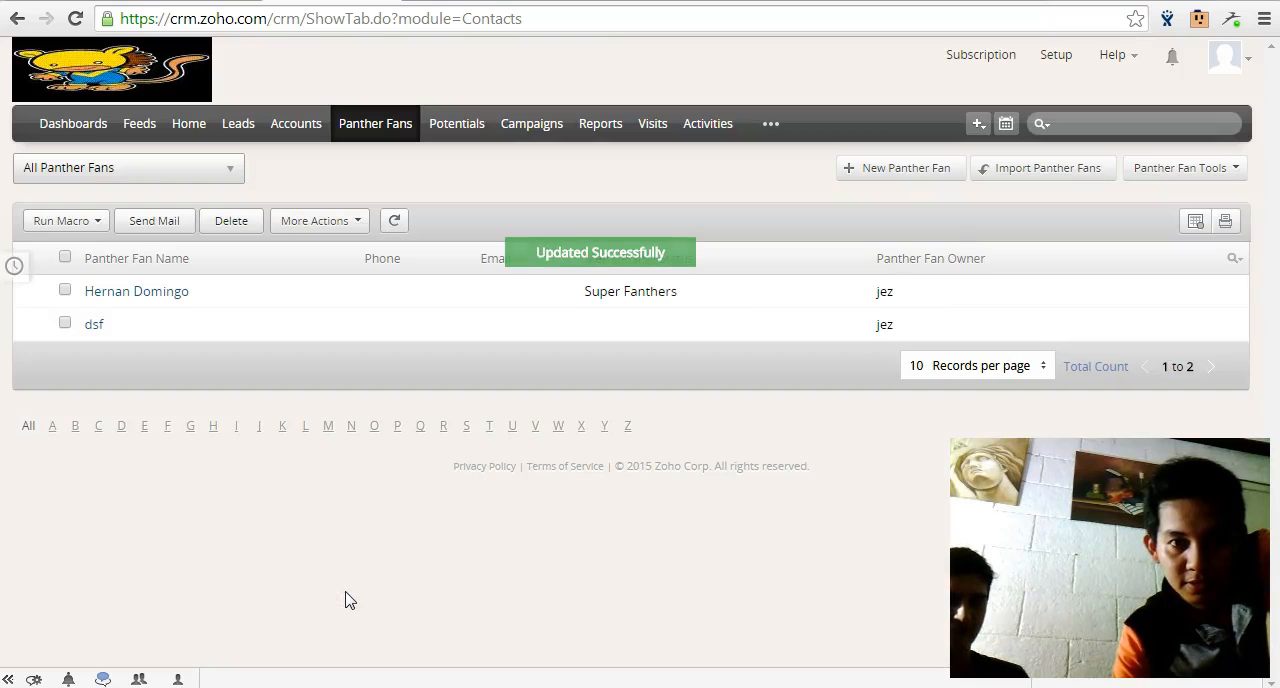